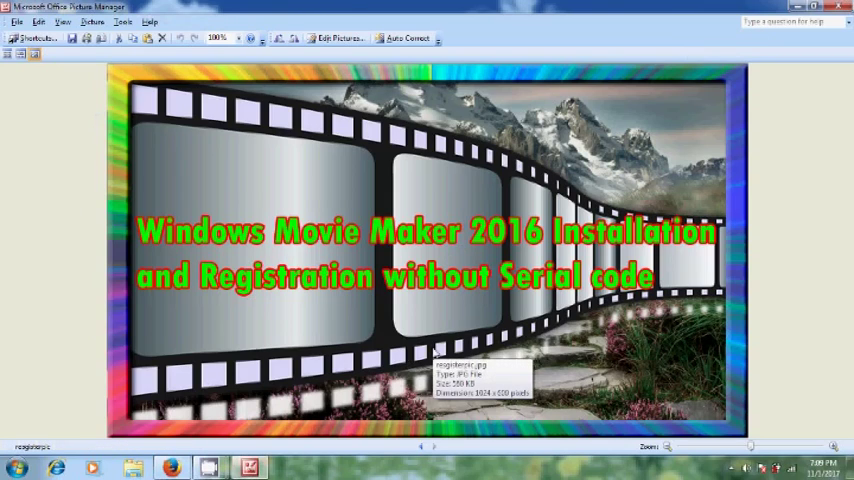
pyautogui.moveTo(436, 350)
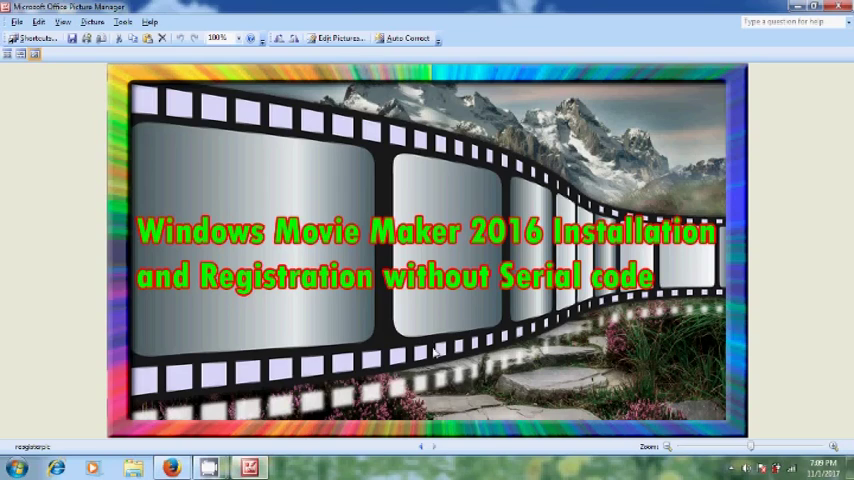
pyautogui.moveTo(296, 388)
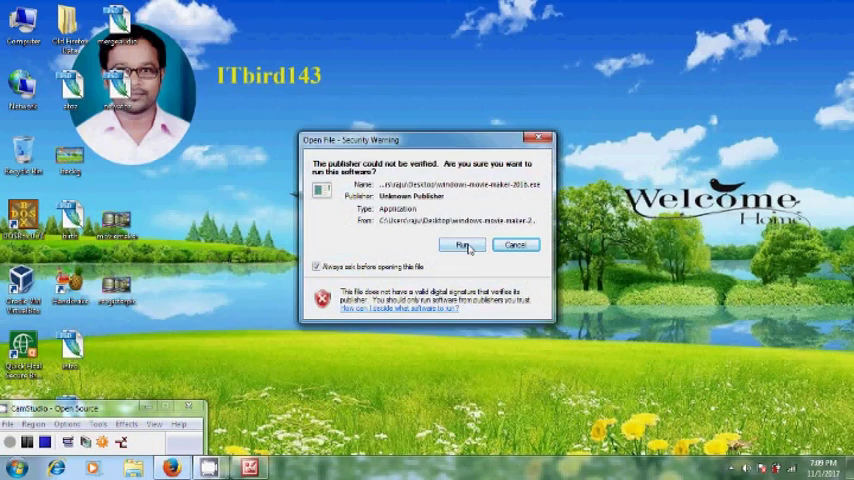
# Run the unverified installer, start the wizard and accept the licence agreement
pyautogui.click(464, 246)
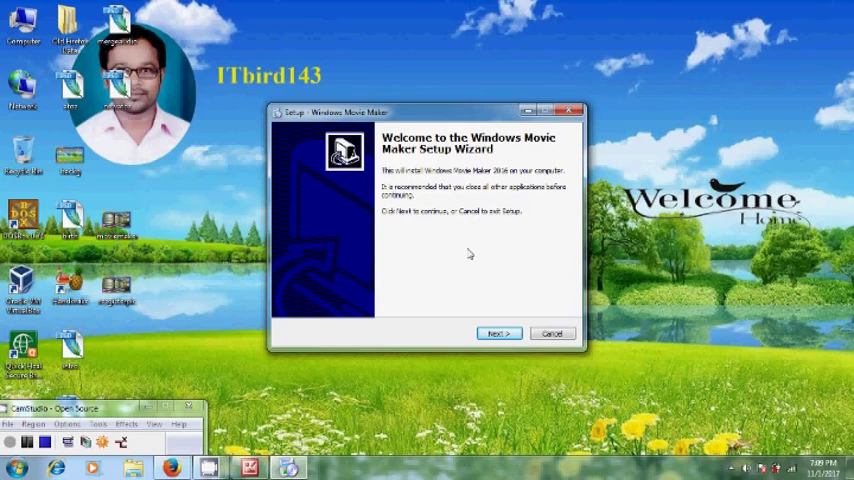
pyautogui.moveTo(488, 298)
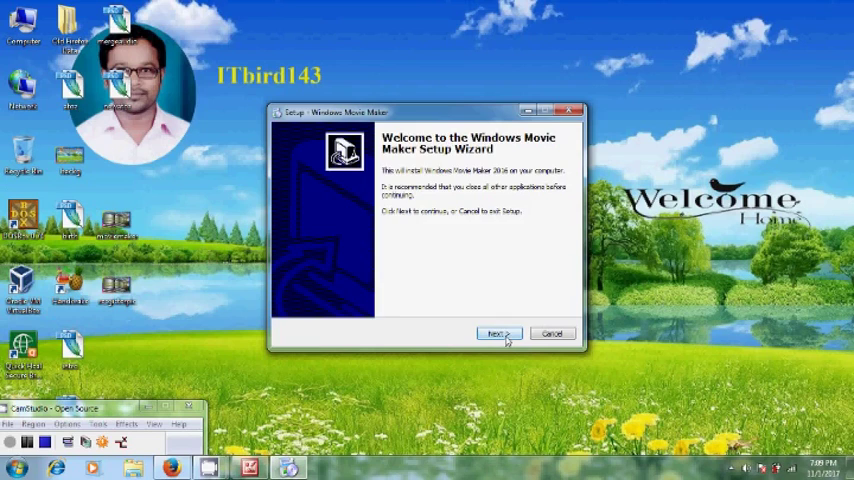
pyautogui.click(496, 332)
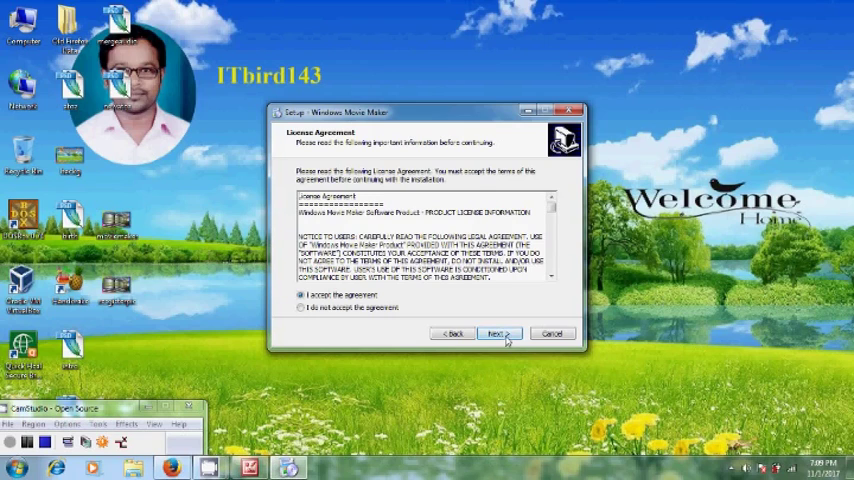
pyautogui.click(496, 332)
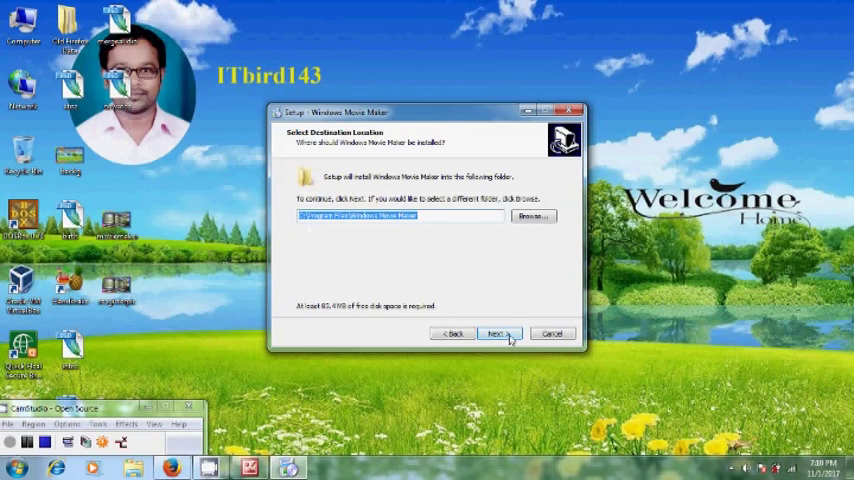
# Keep the default install and Start Menu folders plus Desktop and Quick Launch icons
pyautogui.click(496, 332)
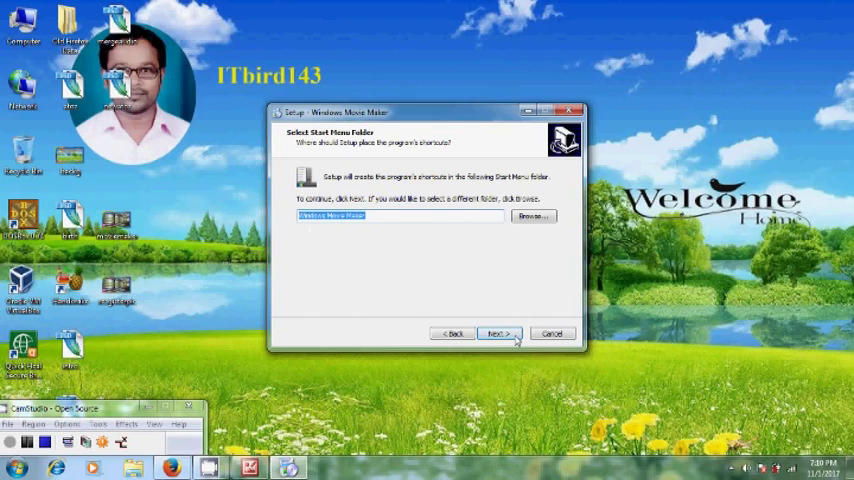
pyautogui.click(498, 332)
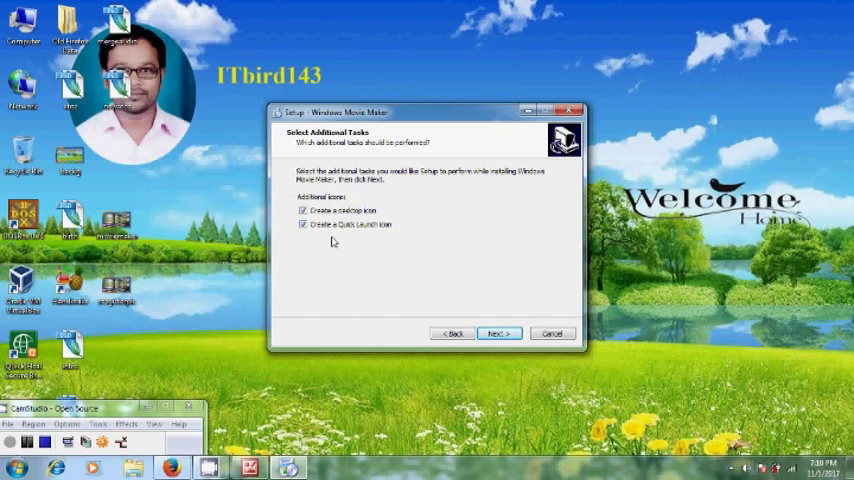
pyautogui.moveTo(328, 238)
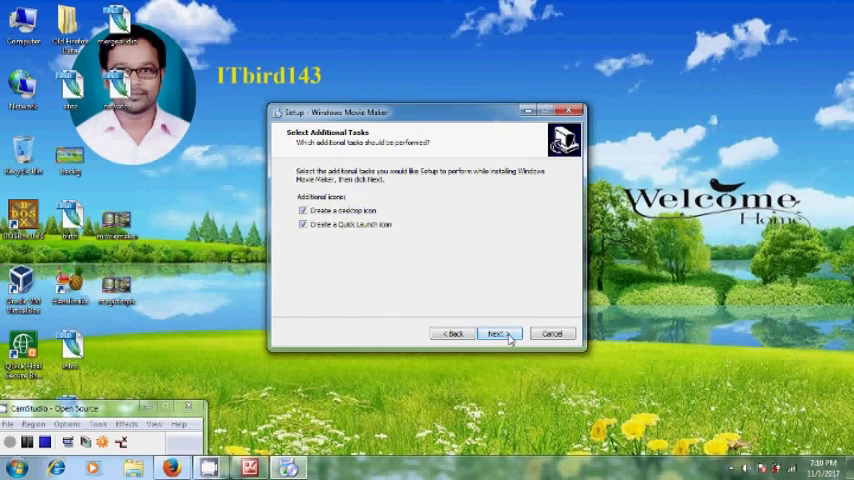
pyautogui.click(494, 332)
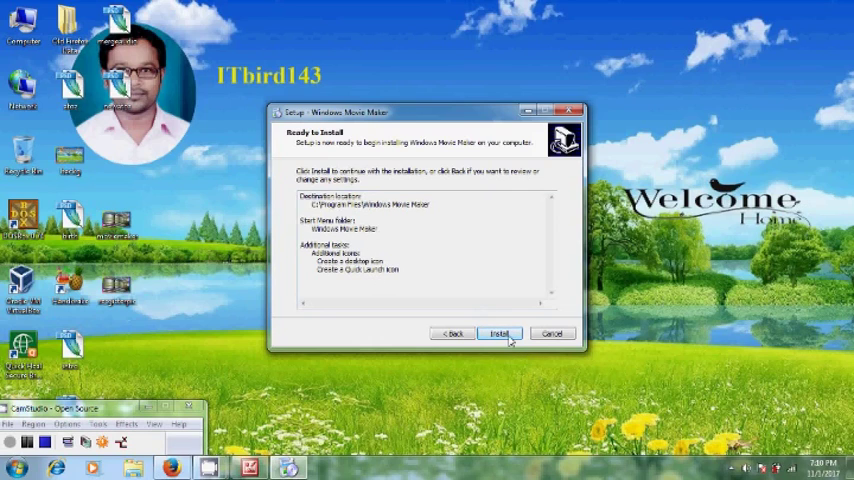
# Install Windows Movie Maker and finish setup with Launch Windows Movie Maker enabled
pyautogui.click(500, 332)
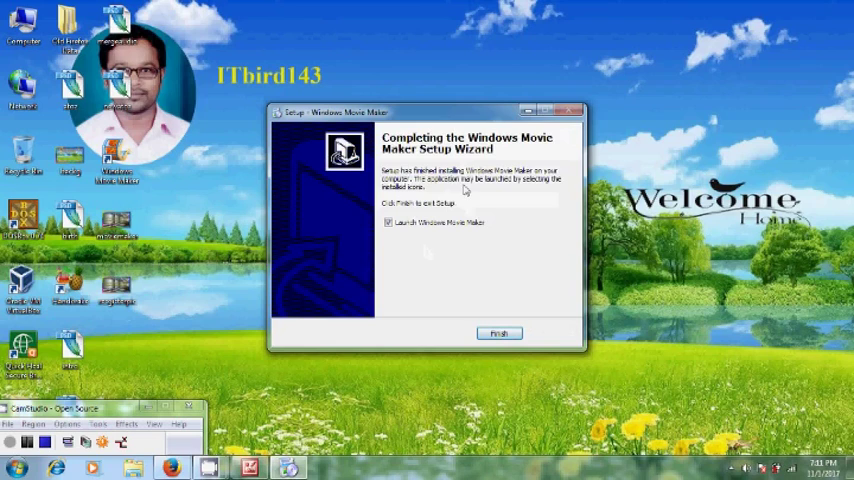
pyautogui.moveTo(430, 168)
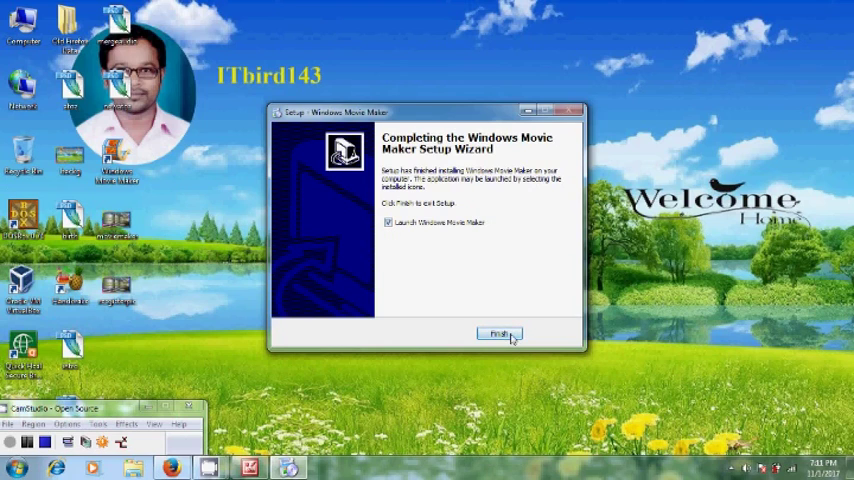
pyautogui.click(500, 334)
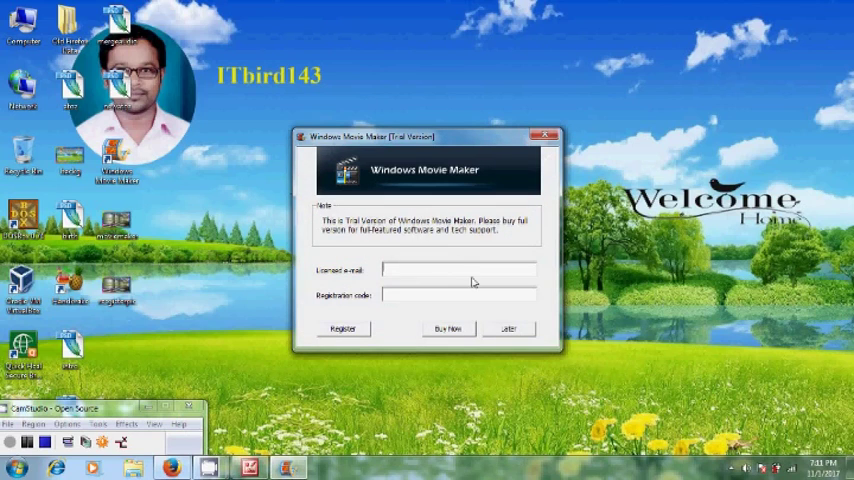
pyautogui.moveTo(510, 288)
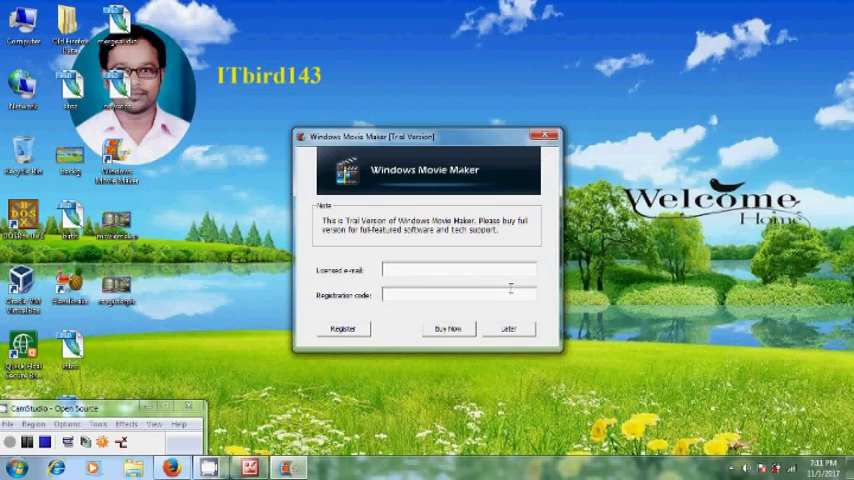
pyautogui.moveTo(516, 290)
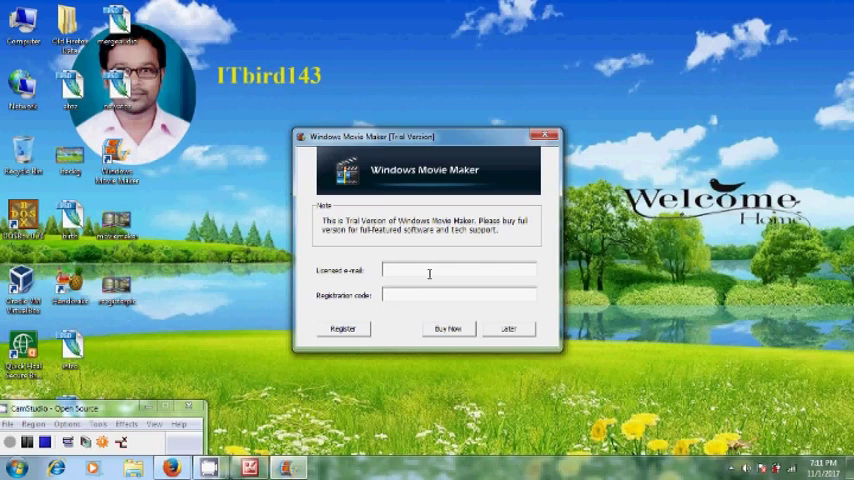
# Dismiss the trial registration prompt with Later, leaving the licence e-mail empty
pyautogui.click(460, 292)
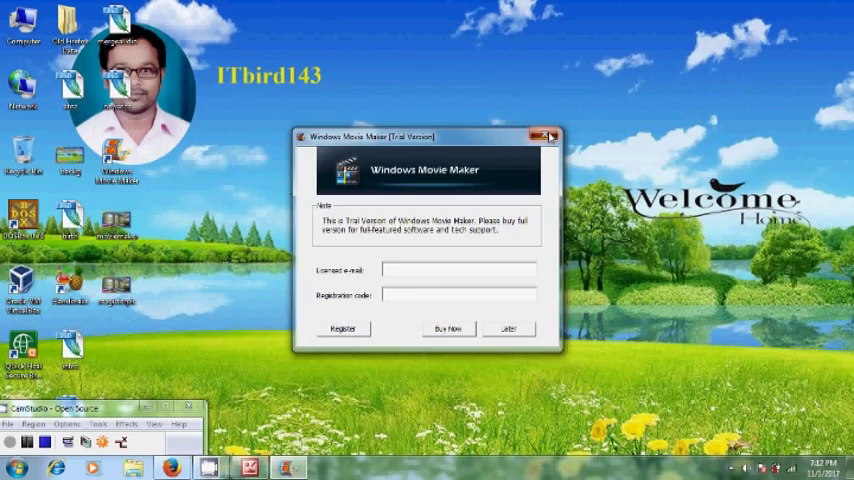
pyautogui.click(550, 136)
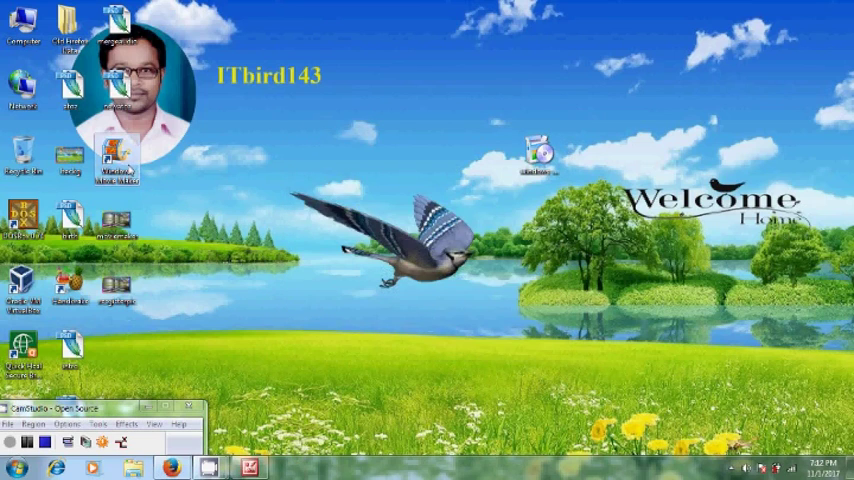
pyautogui.moveTo(116, 160)
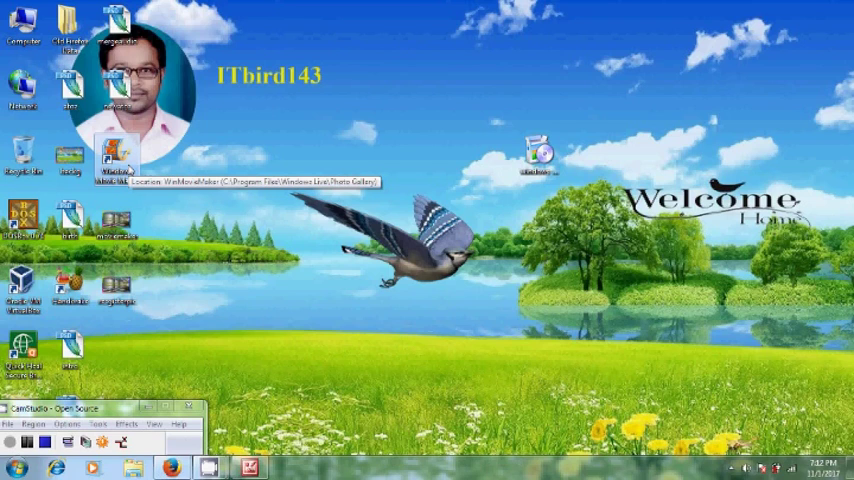
pyautogui.moveTo(130, 168)
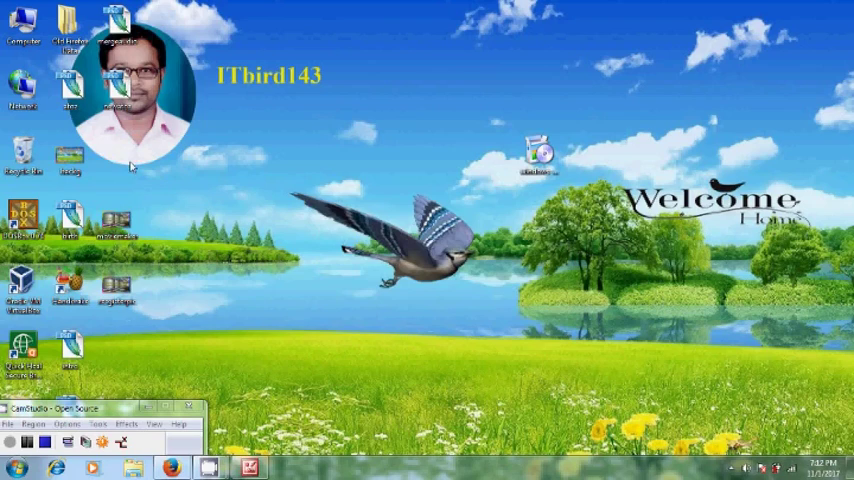
# Browse from Start > Computer into Local Disk (C:) > Program Files
pyautogui.click(16, 468)
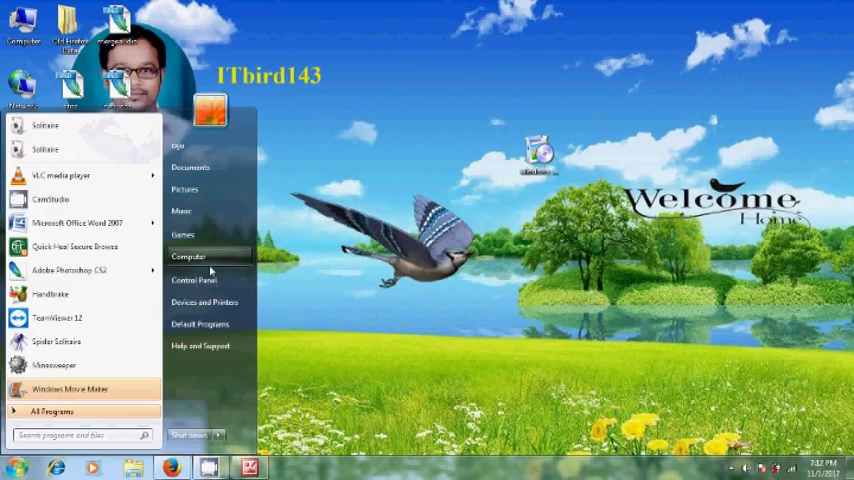
pyautogui.click(188, 256)
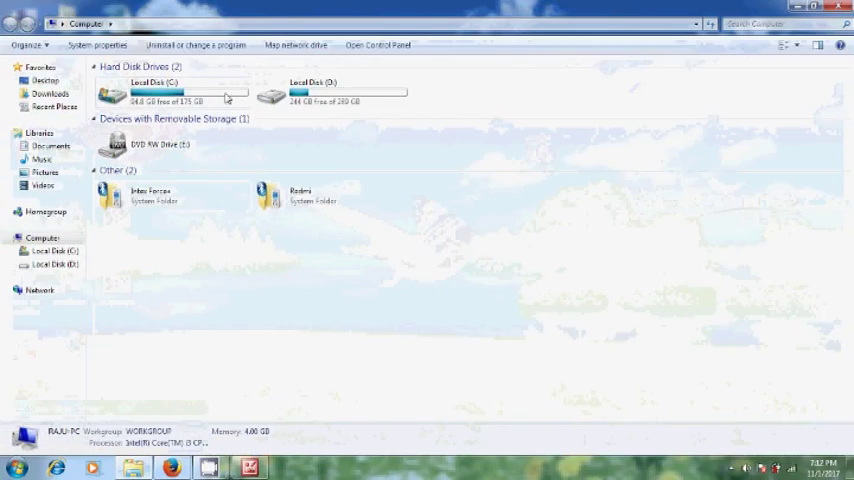
pyautogui.doubleClick(156, 92)
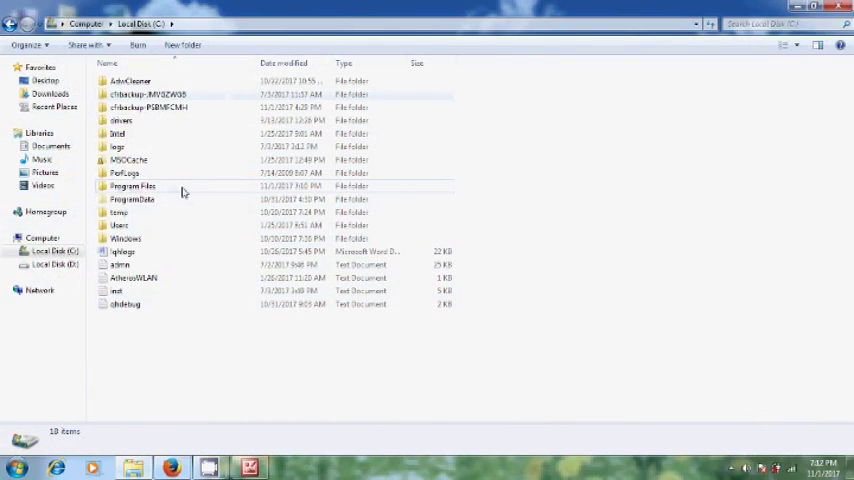
pyautogui.doubleClick(132, 186)
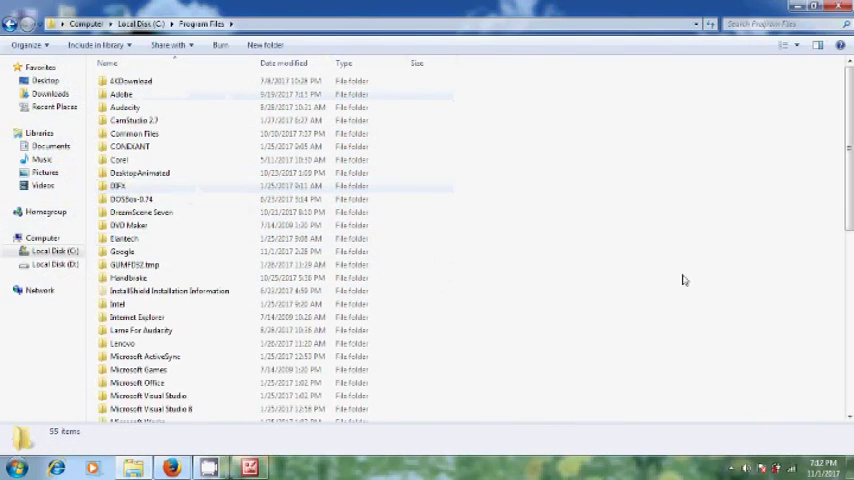
# Enter Windows Live > Photo Gallery and show the context menu for the MovieMaker file
pyautogui.scroll(-3)
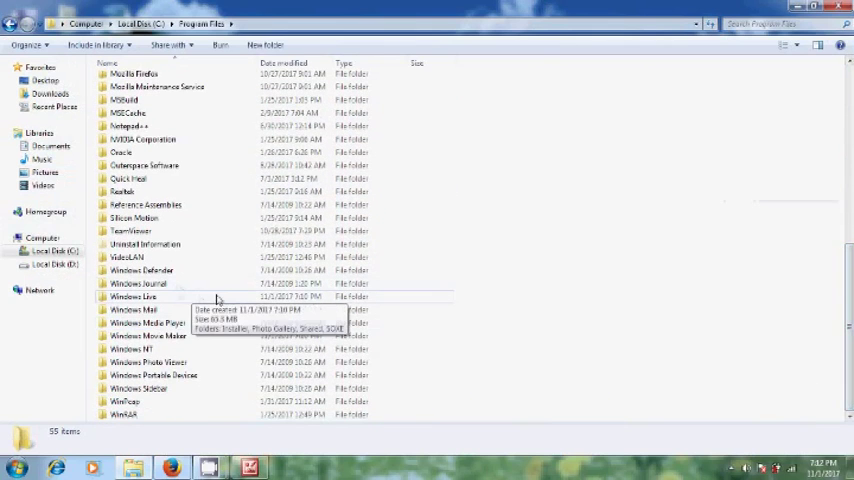
pyautogui.doubleClick(132, 296)
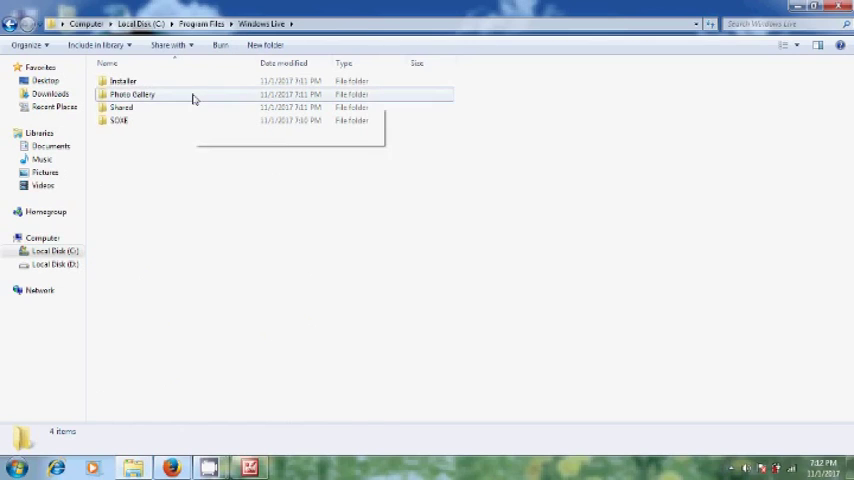
pyautogui.doubleClick(132, 94)
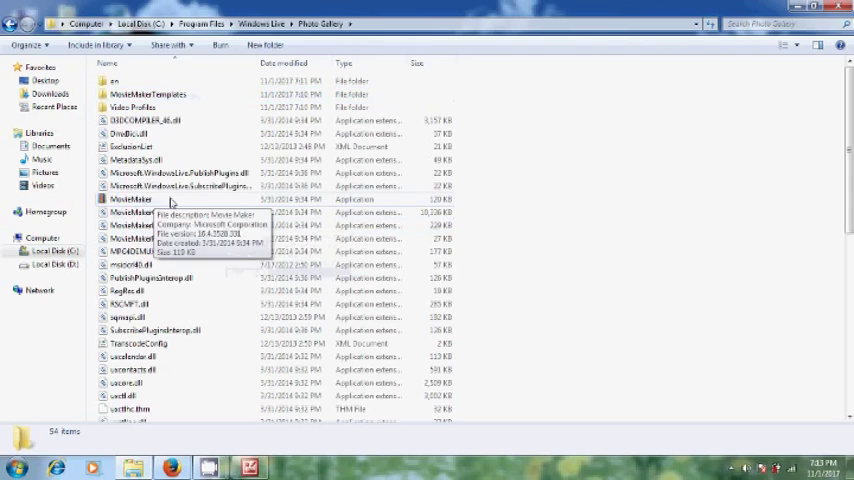
pyautogui.rightClick(130, 200)
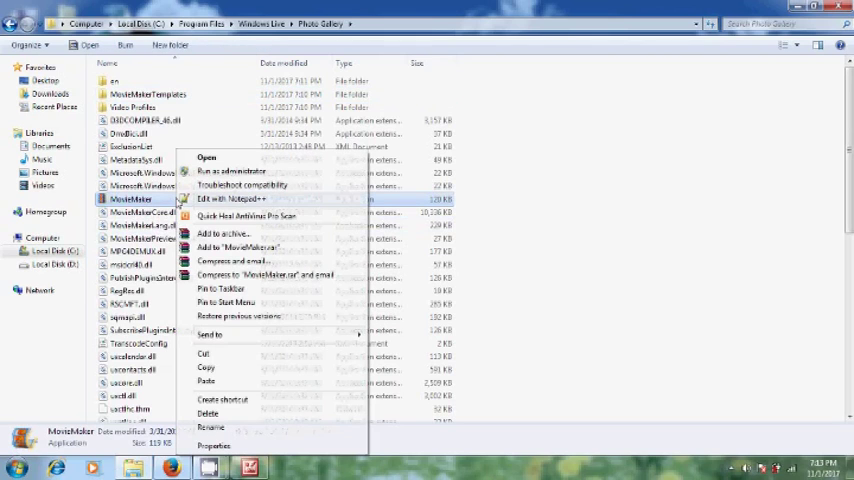
# Choose Send to from the MovieMaker context menu to create a desktop shortcut
pyautogui.click(210, 334)
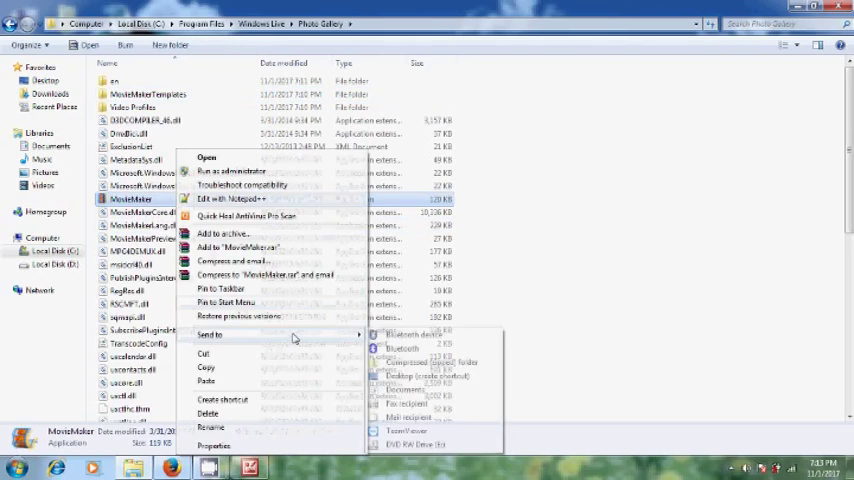
pyautogui.moveTo(470, 378)
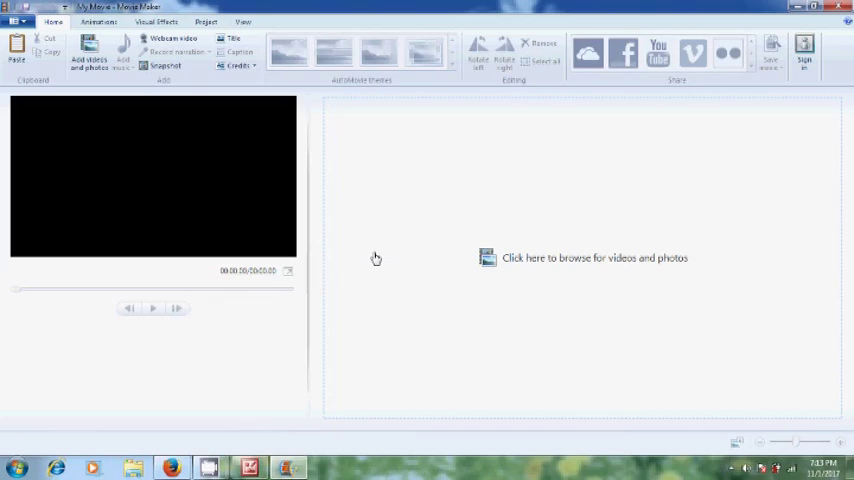
pyautogui.moveTo(362, 258)
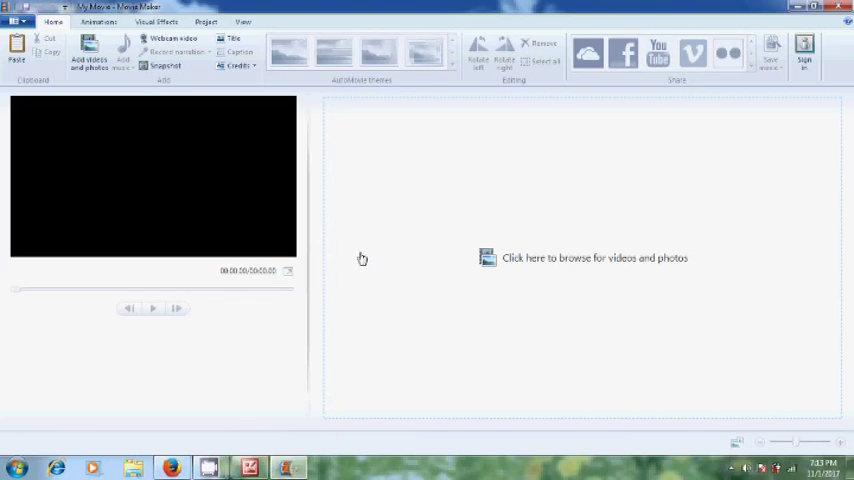
pyautogui.moveTo(594, 286)
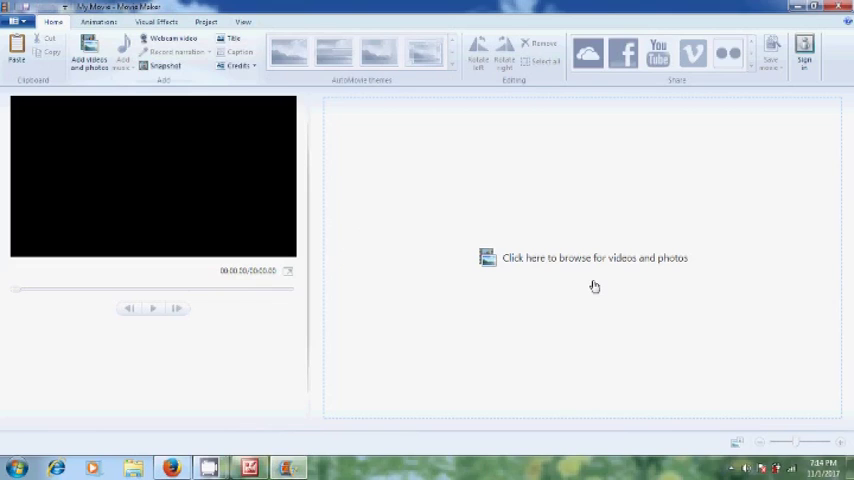